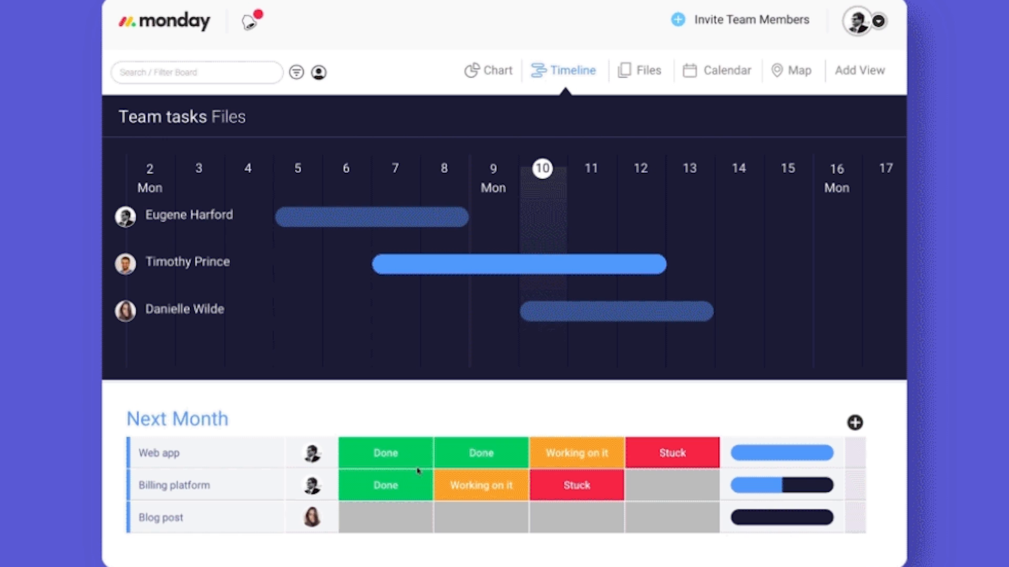
- Switch the Team tasks board from timeline to Files gallery, then June 2018 Calendar view
left_click(649, 70)
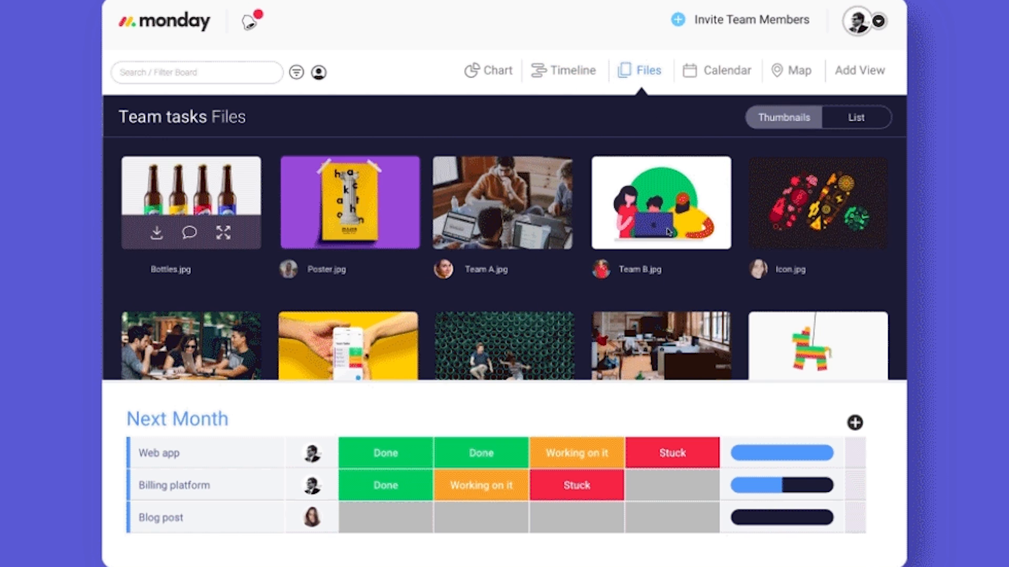
mouse_move(702, 74)
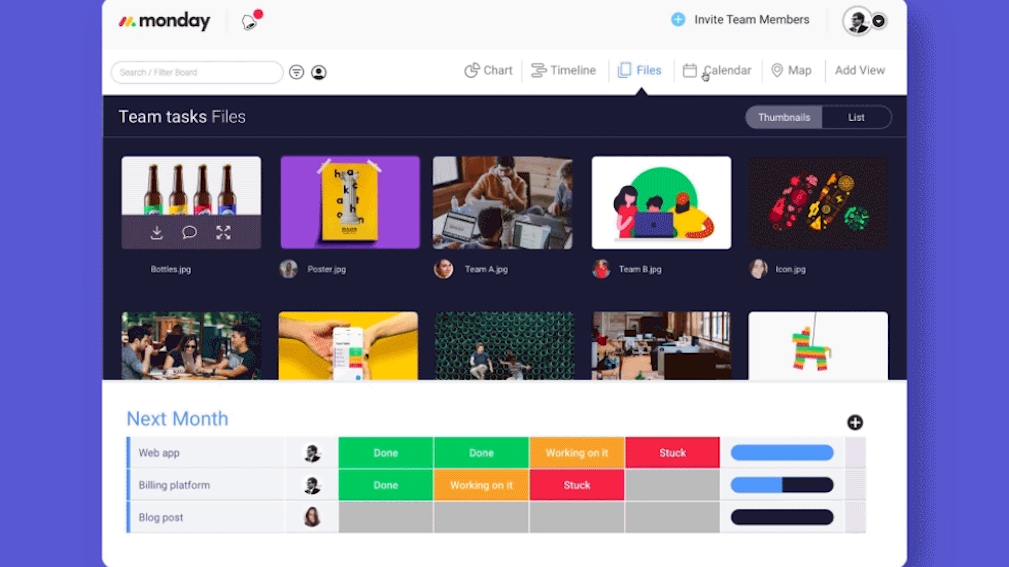
left_click(726, 70)
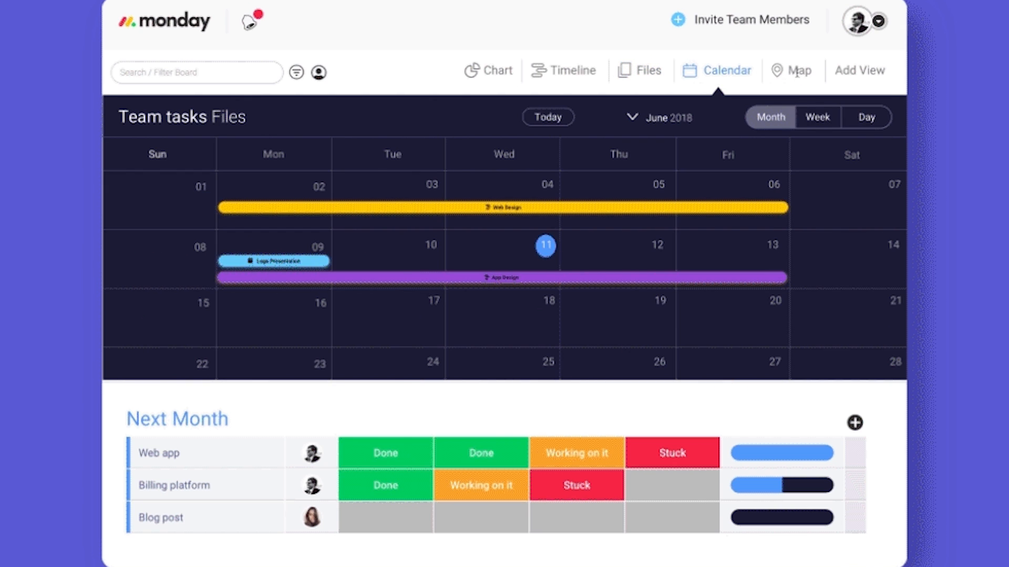
left_click(800, 70)
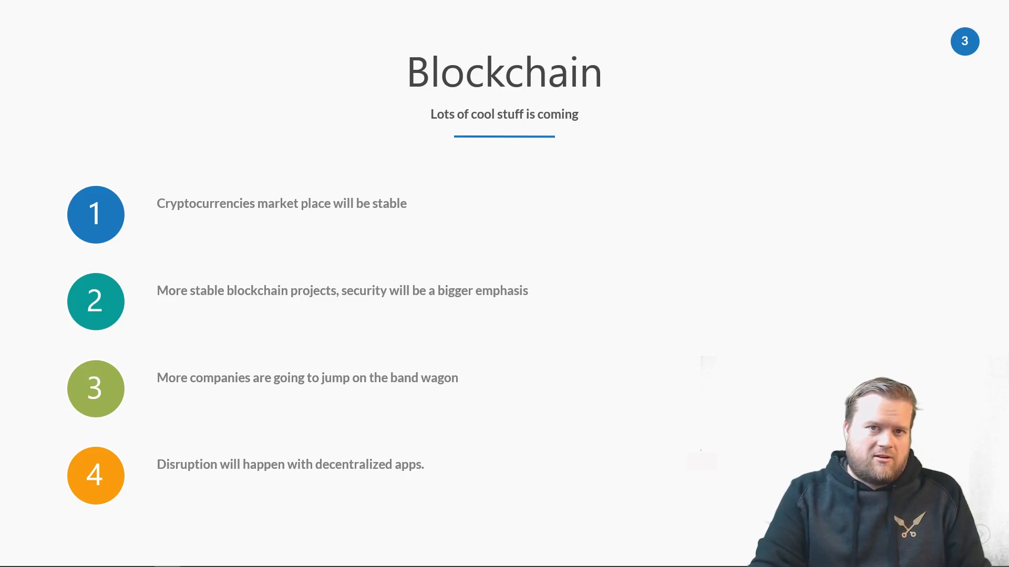
- Advance the slideshow from Blockchain to the GraphQL slide
key("Right")
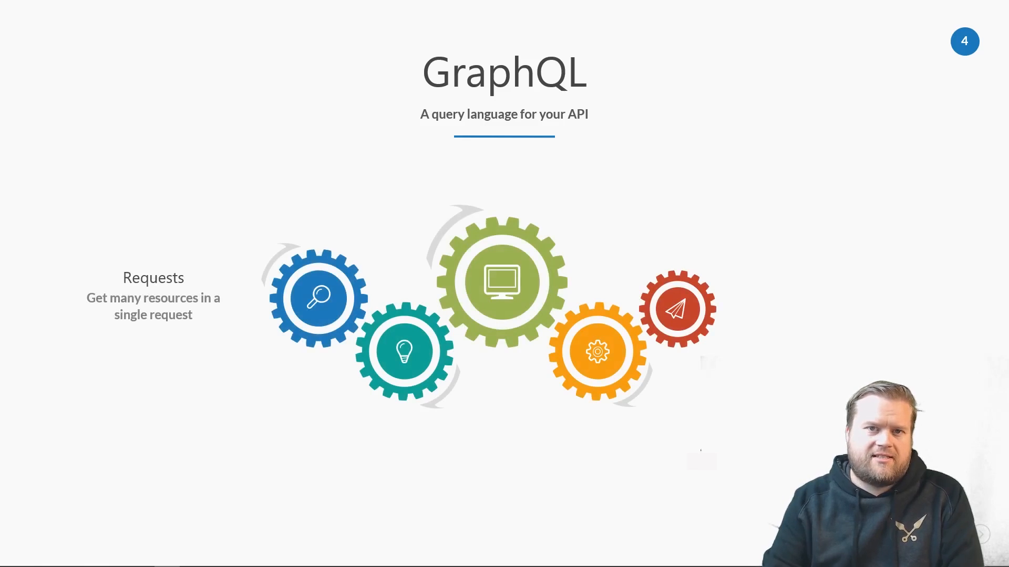